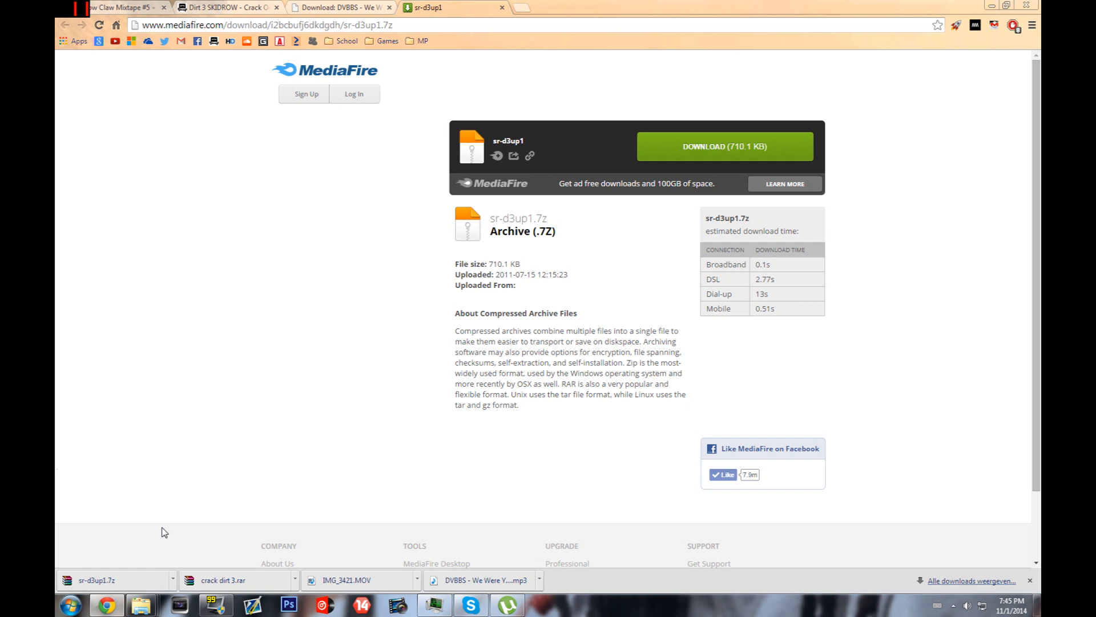
pyautogui.moveTo(250, 407)
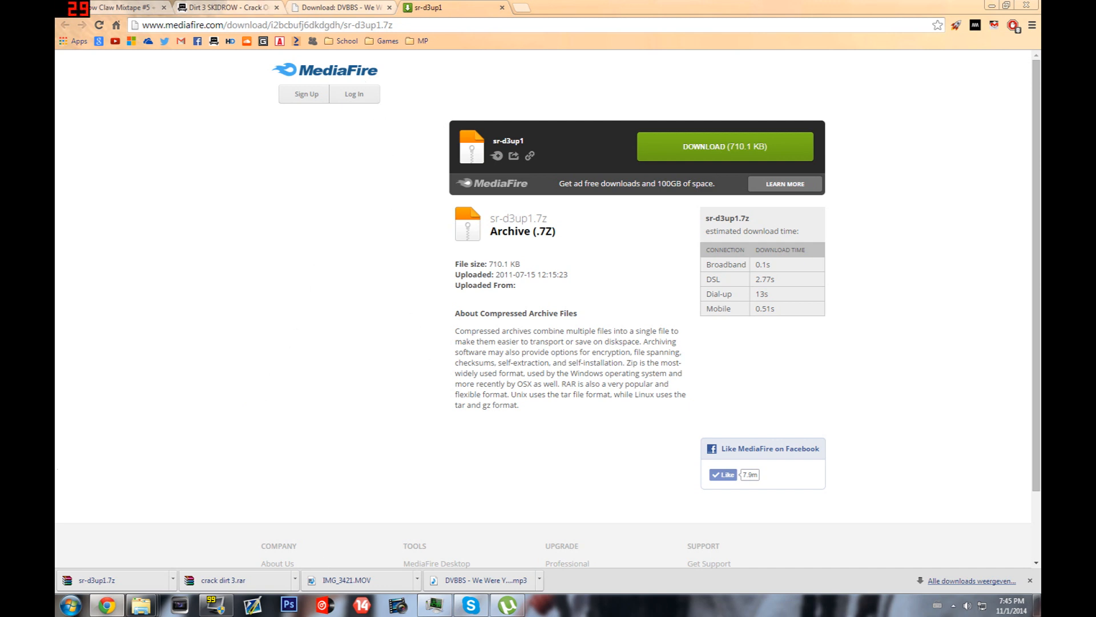
pyautogui.moveTo(142, 605)
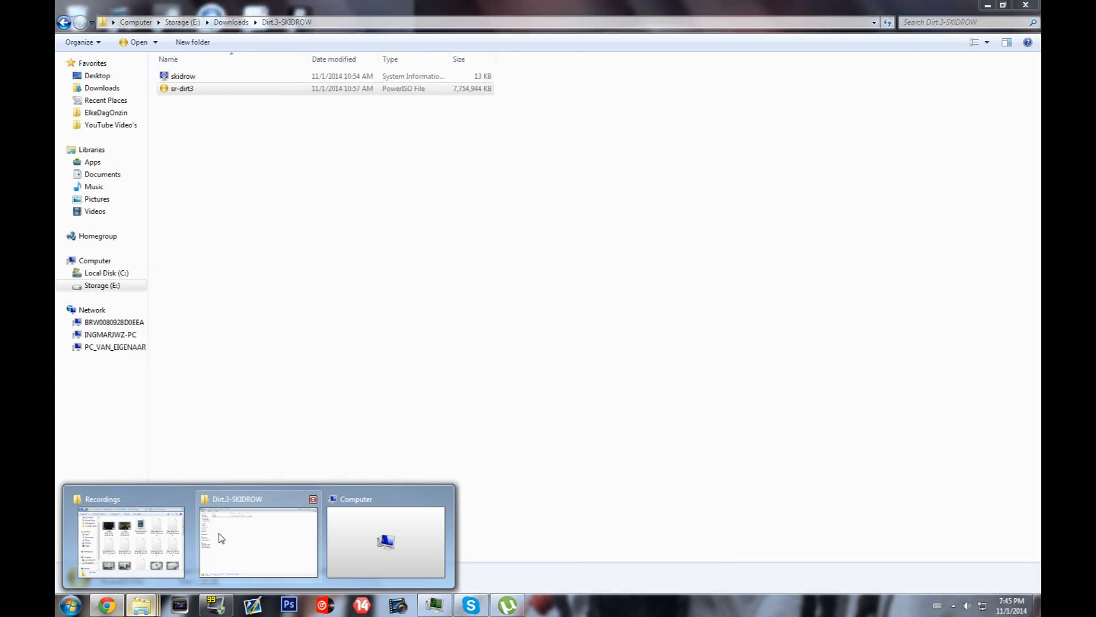
pyautogui.moveTo(226, 365)
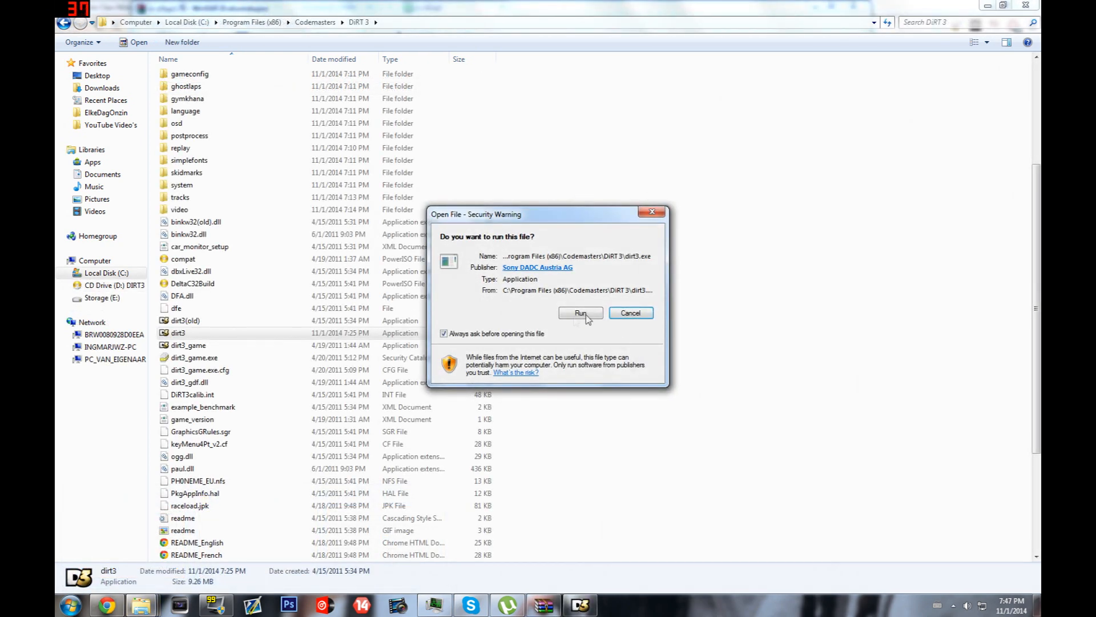
# Allow dirt3.exe through the security warning, then open the sr-d3up1.7z archive
pyautogui.click(581, 312)
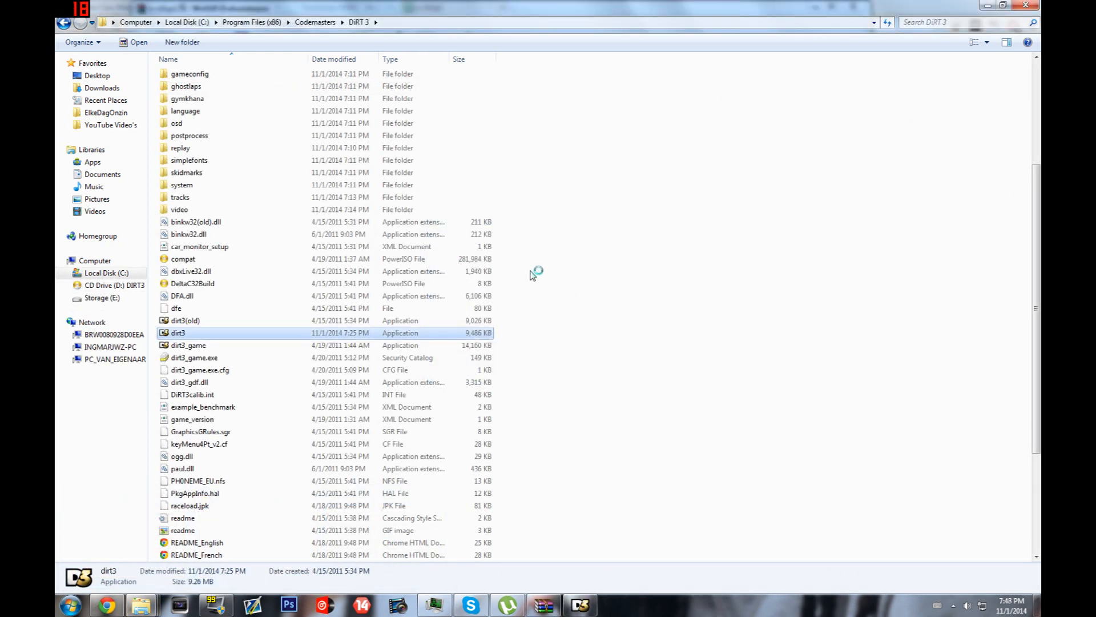
pyautogui.doubleClick(177, 332)
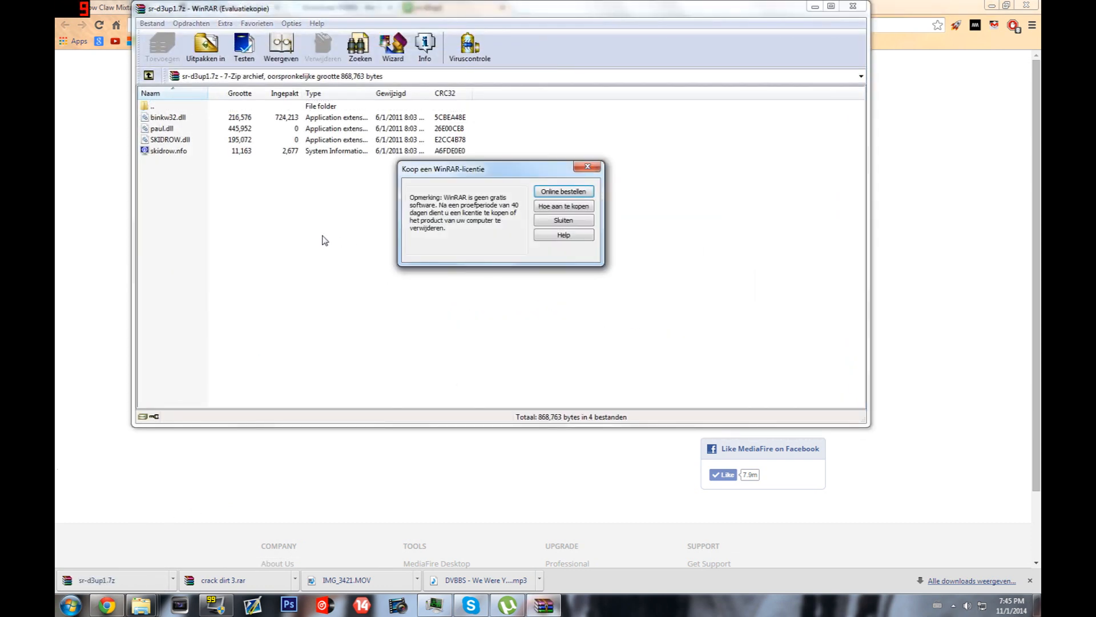
# Close the 'Koop een WinRAR-licentie' reminder to view the archive's four files
pyautogui.click(563, 220)
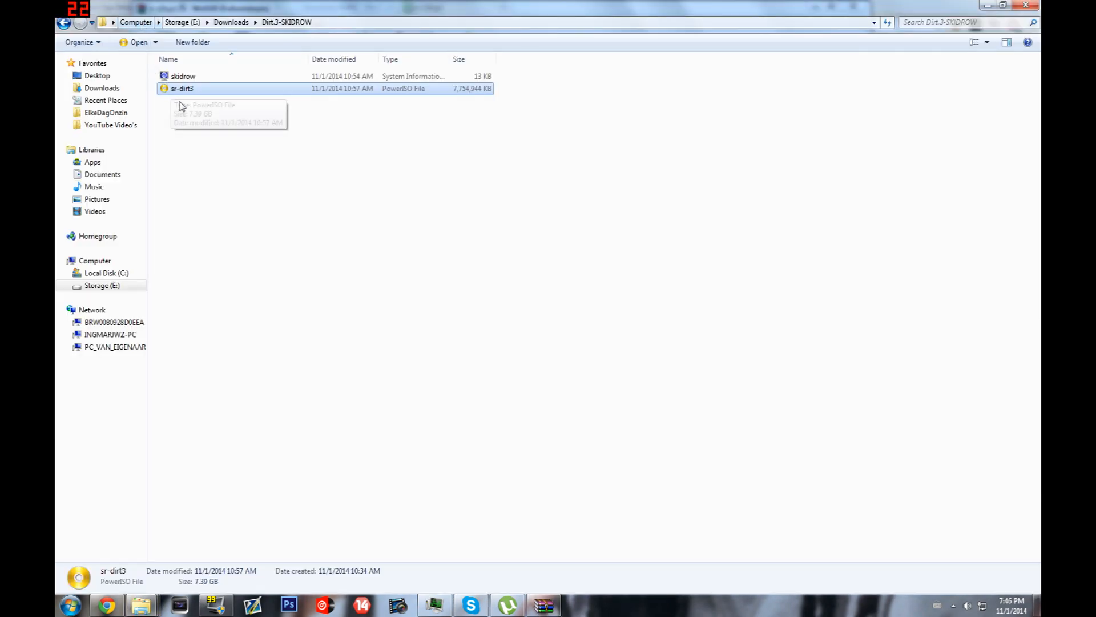
# Mount the sr-dirt3 image with PowerISO to drive D as the DIRT3 disc
pyautogui.rightClick(183, 88)
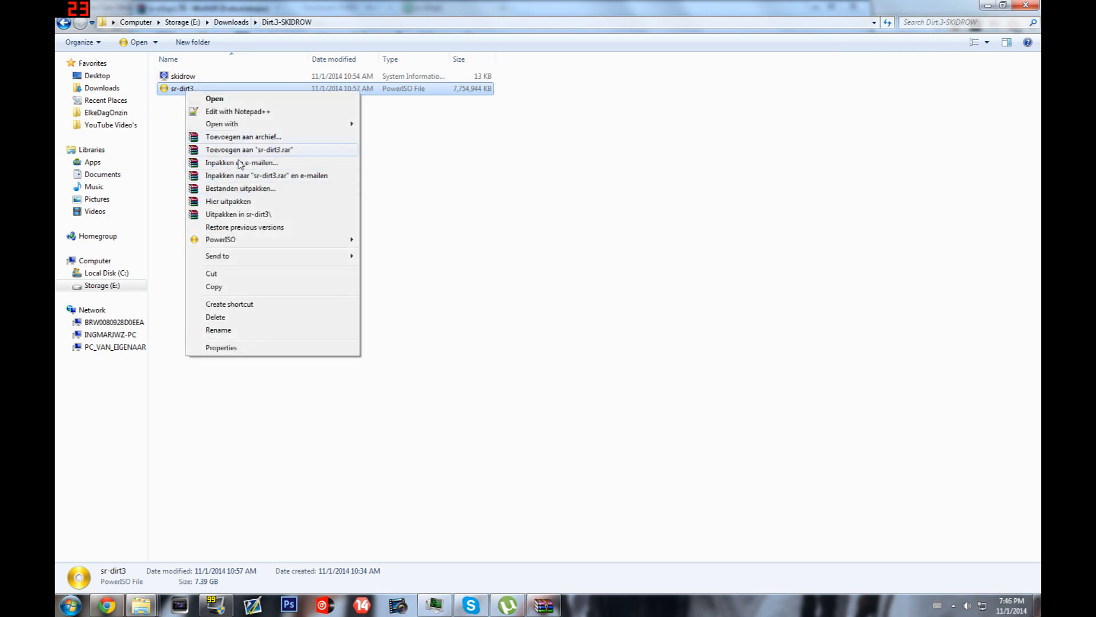
pyautogui.moveTo(220, 239)
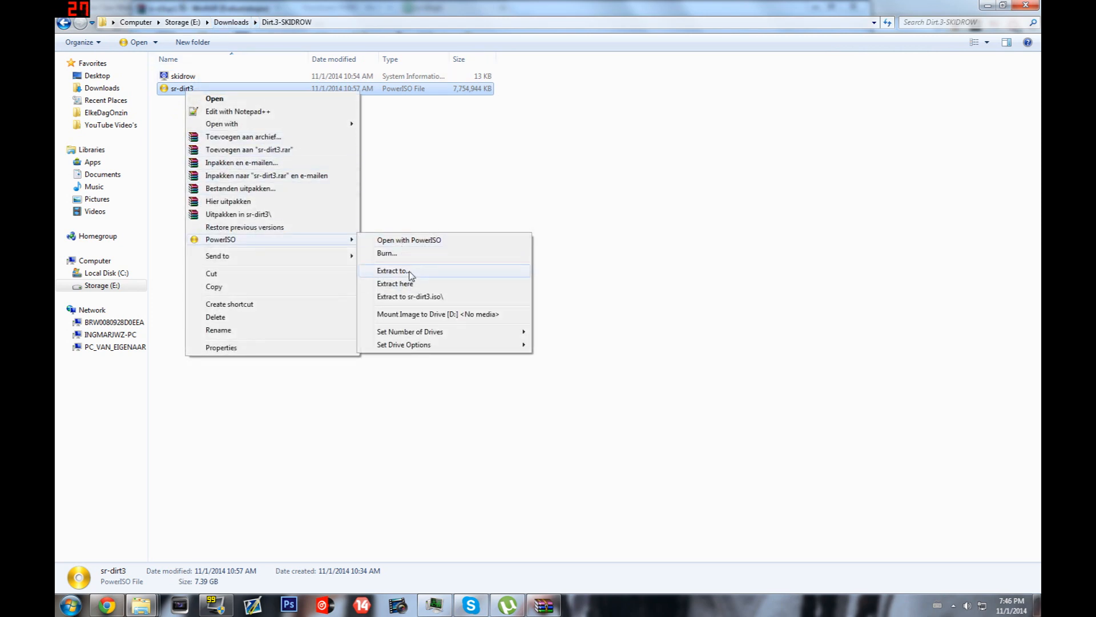
pyautogui.moveTo(395, 283)
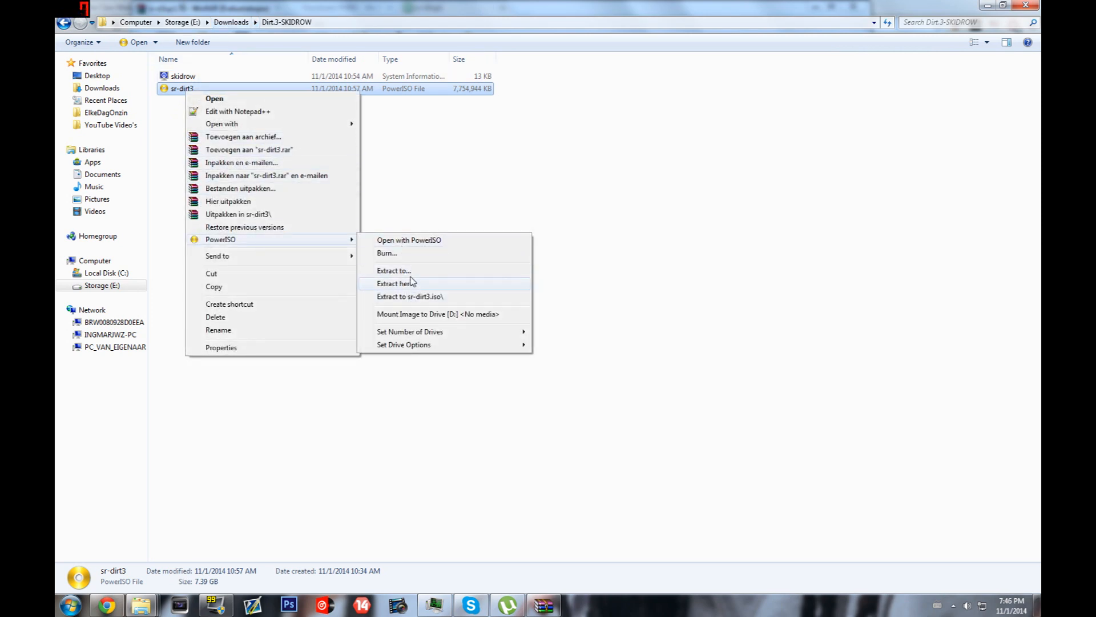
pyautogui.click(396, 283)
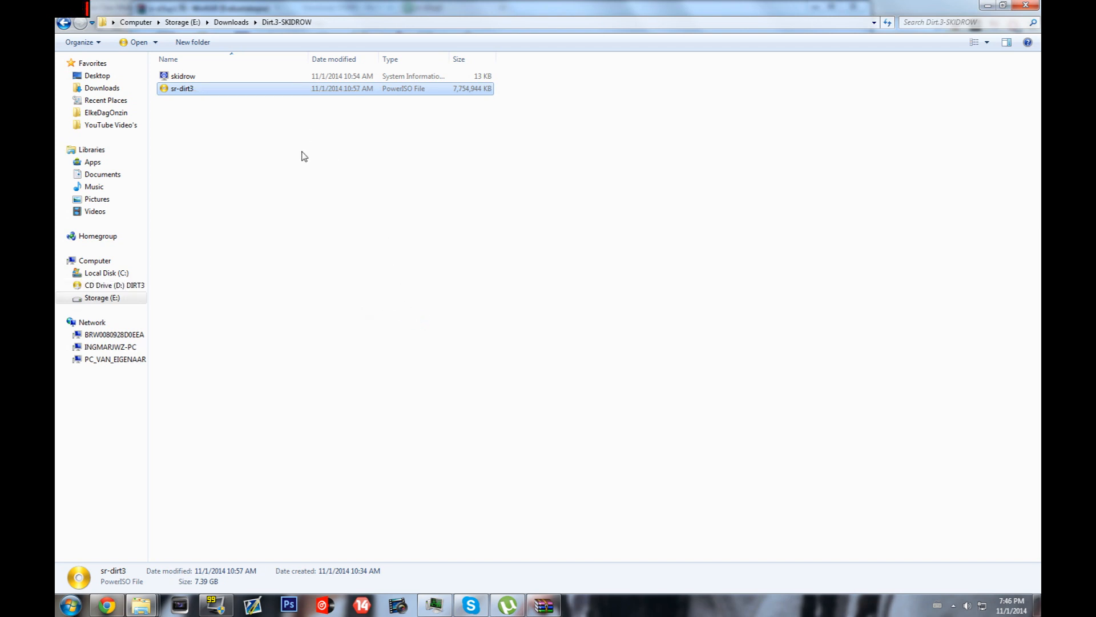
pyautogui.moveTo(142, 604)
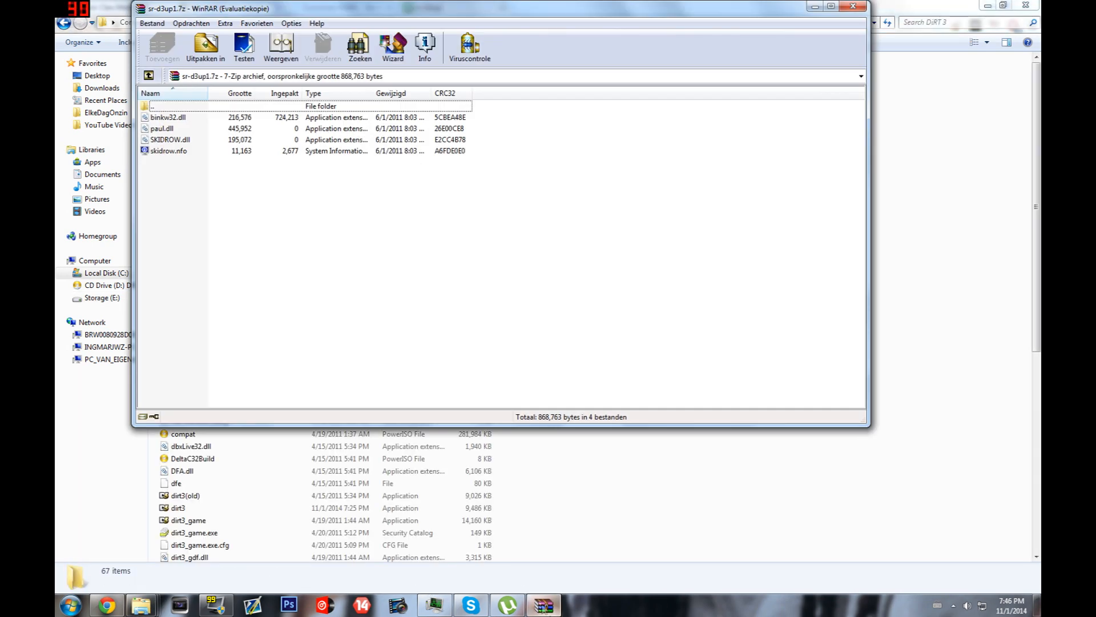
# Dismiss the WinRAR sr-d3up1.7z window to return to the Codemasters DiRT 3 folder
pyautogui.press('ctrl+a')
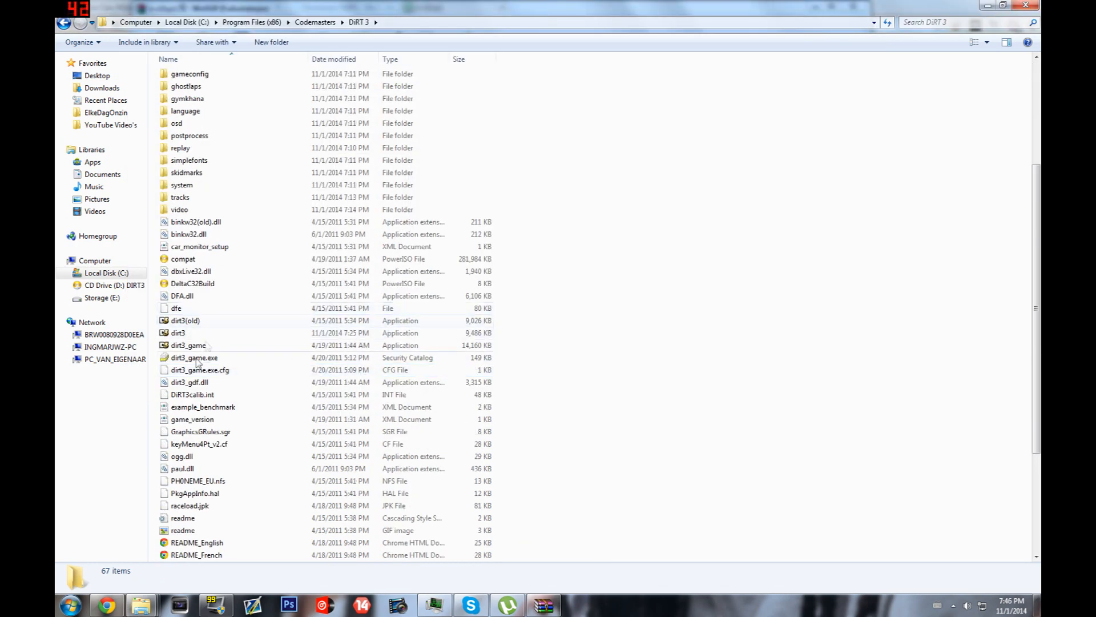
# Rename the cracked dirt3 to dirt3(crack) and restore dirt3(old) as dirt3
pyautogui.click(178, 333)
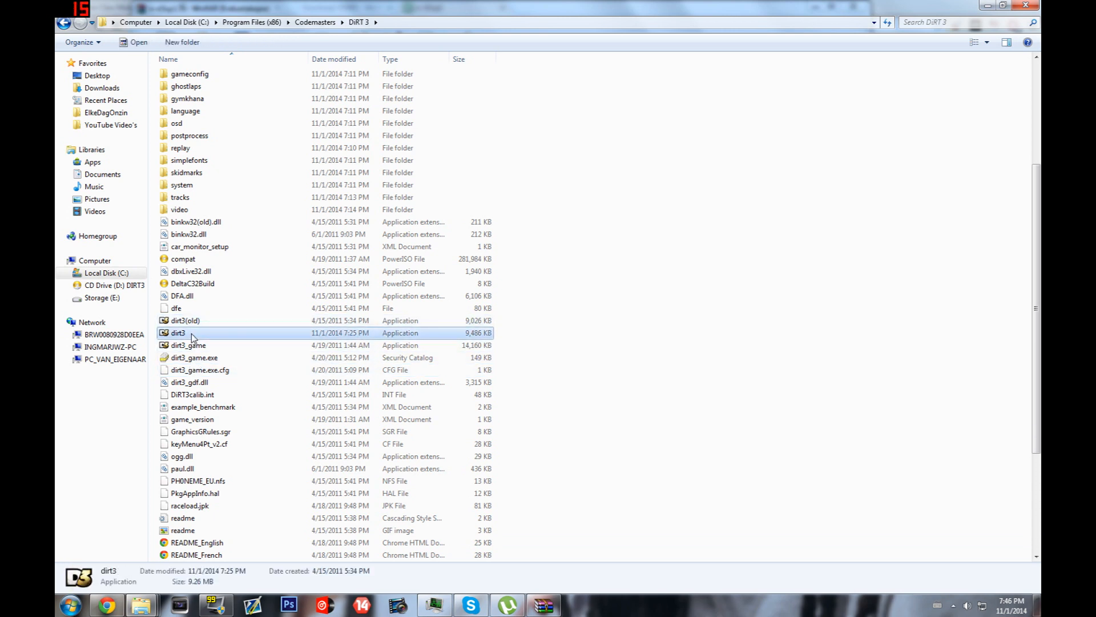
pyautogui.click(185, 320)
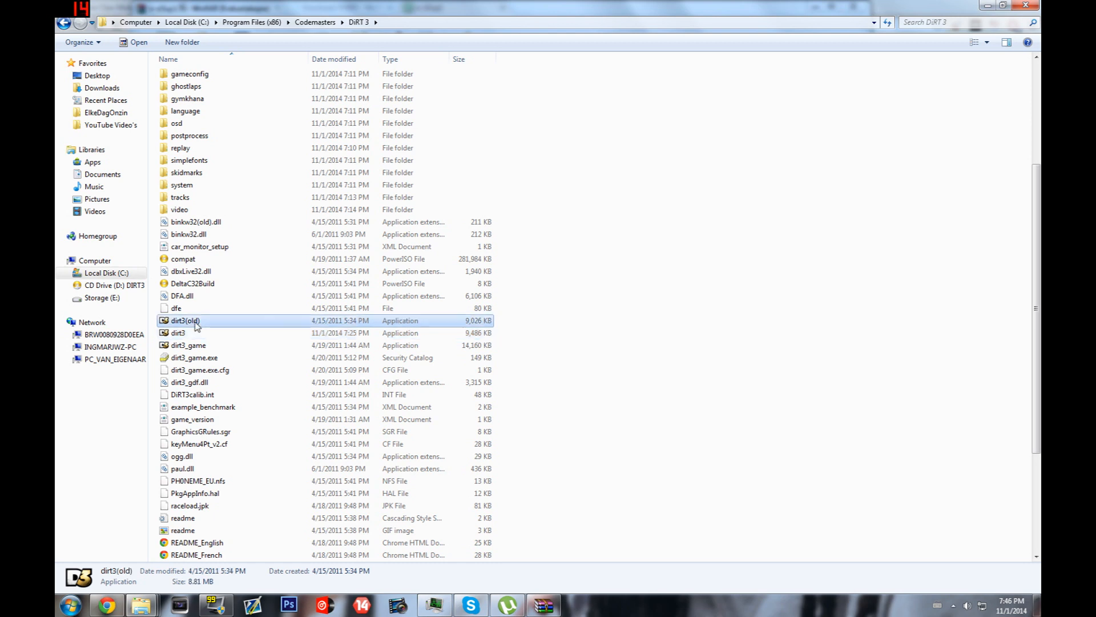
pyautogui.rightClick(178, 333)
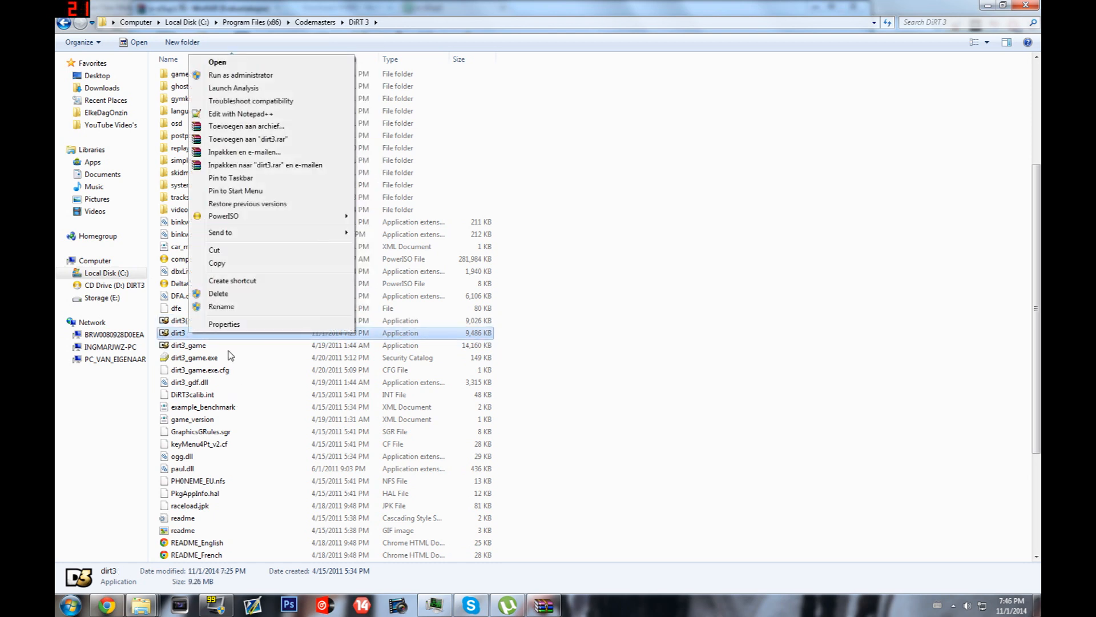
pyautogui.click(221, 306)
pyautogui.write('(crack)')
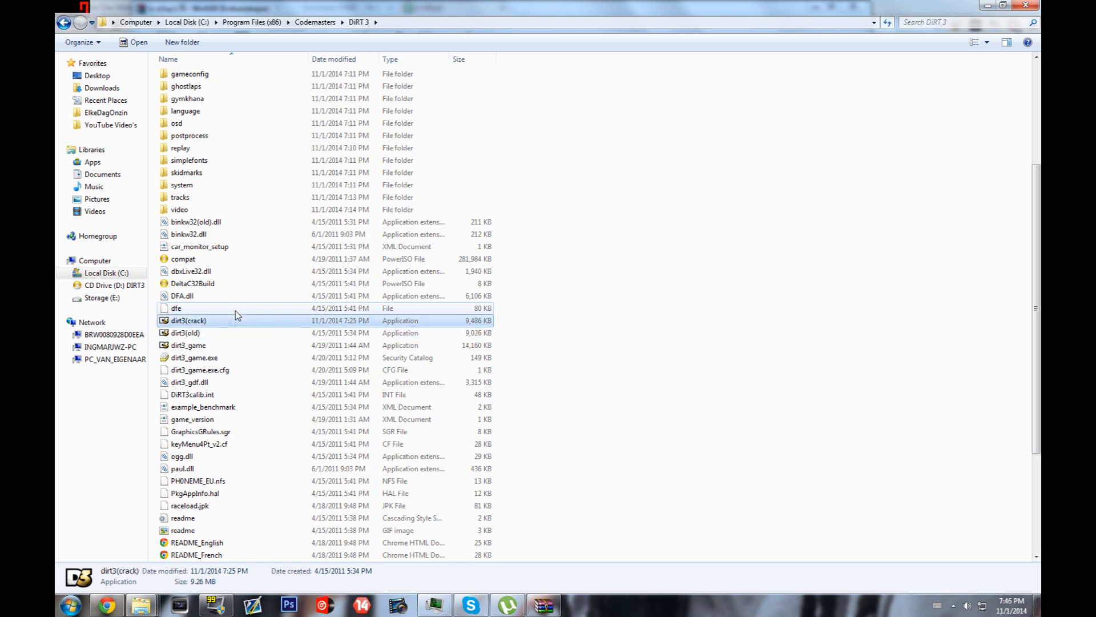
pyautogui.click(185, 333)
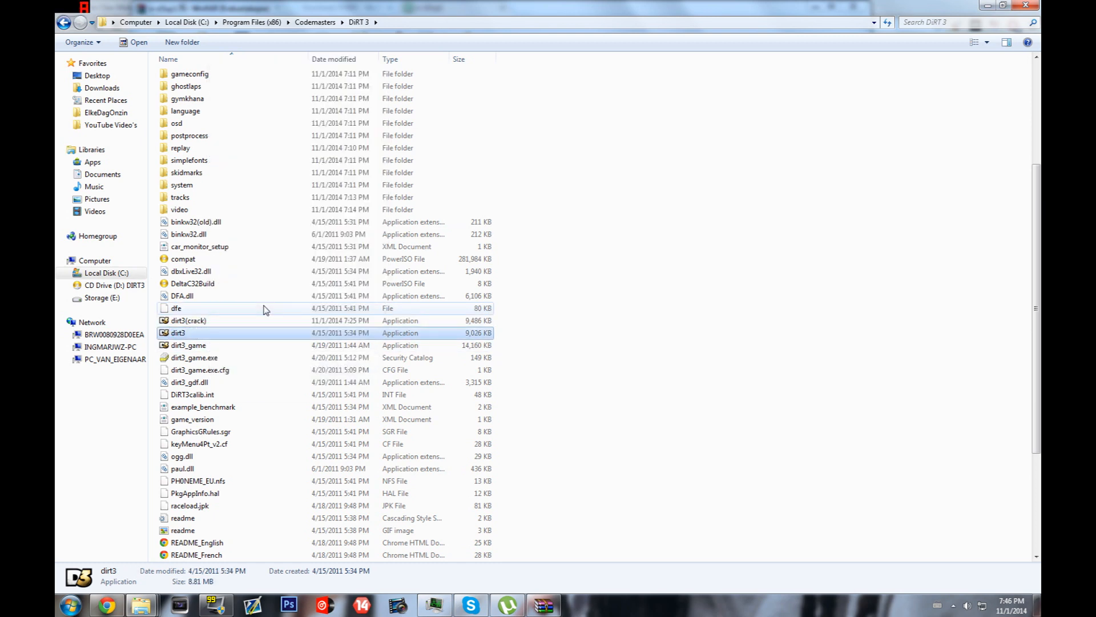
# Launch the restored dirt3 executable until the DiRT 3 splash screen appears
pyautogui.doubleClick(177, 333)
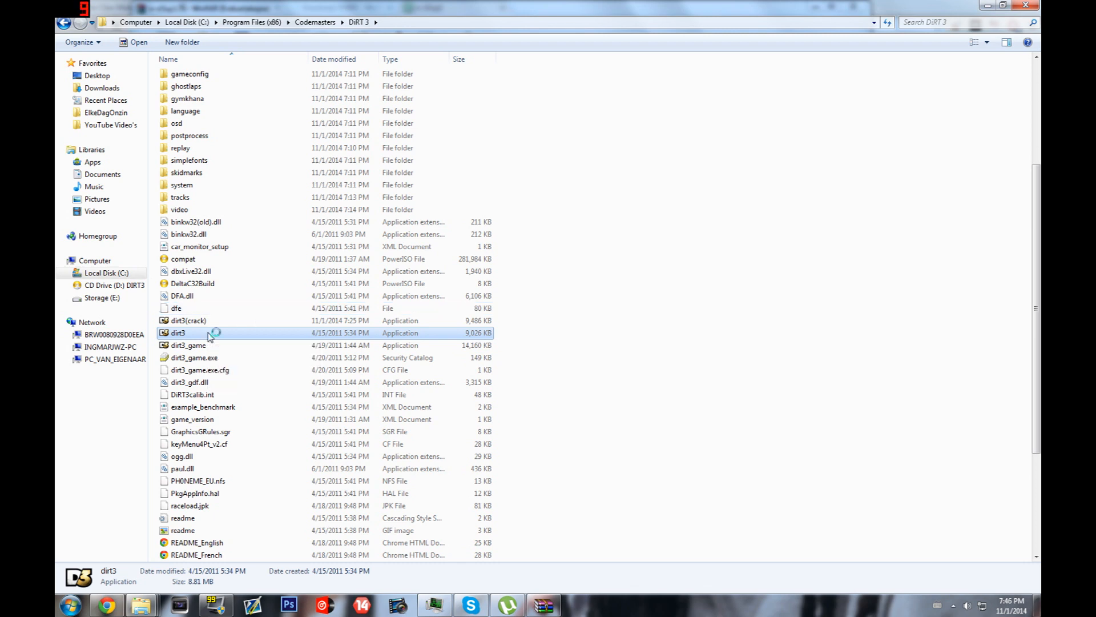
pyautogui.moveTo(563, 307)
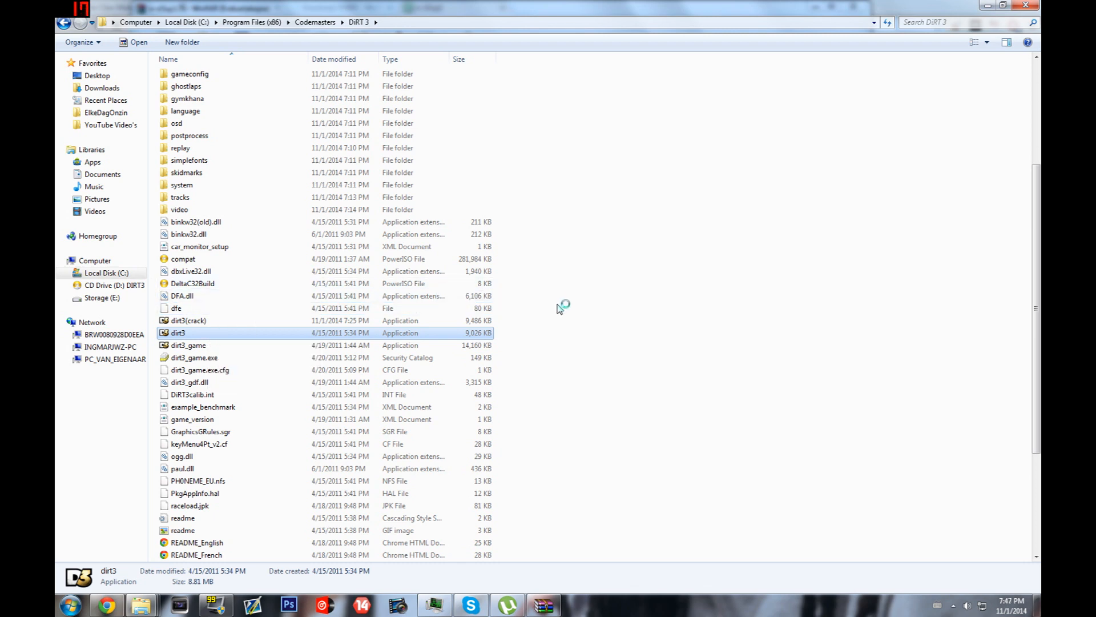
pyautogui.moveTo(535, 227)
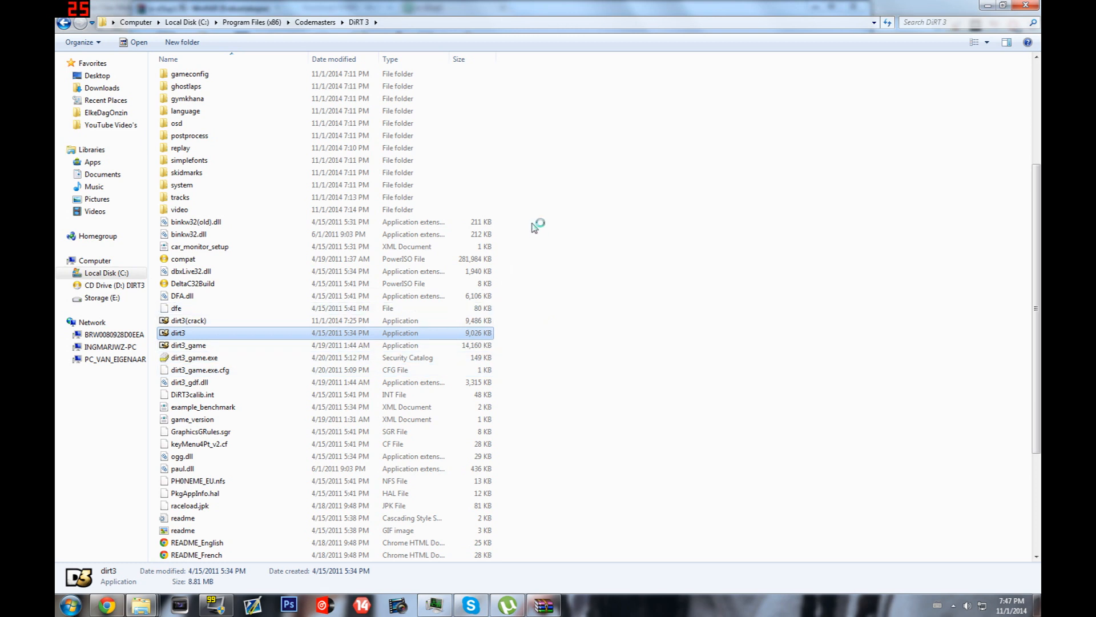
pyautogui.doubleClick(178, 332)
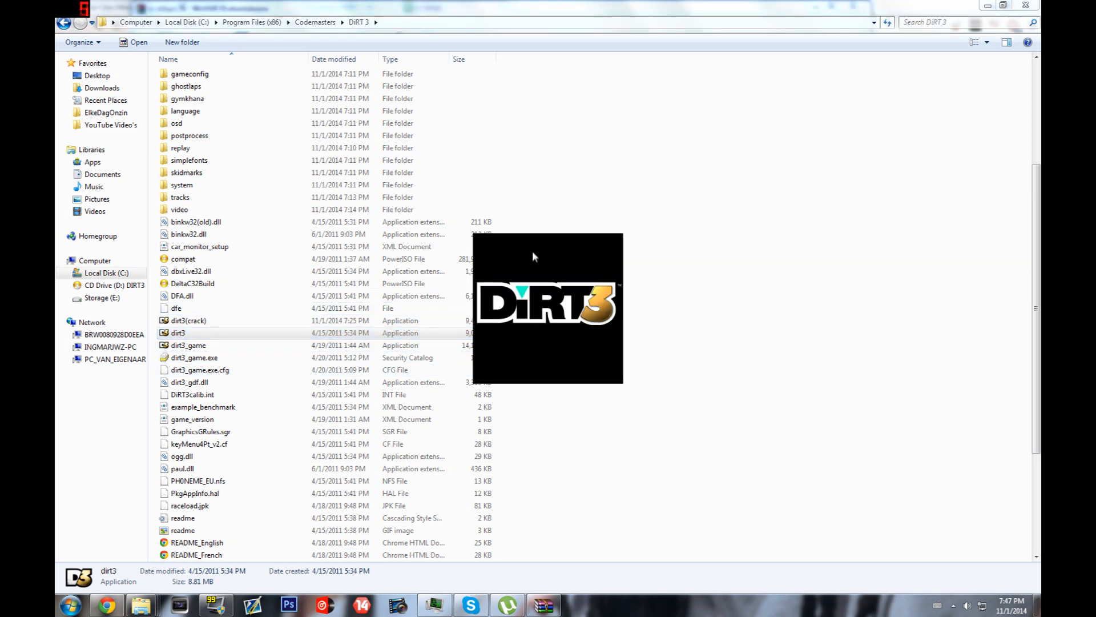
pyautogui.doubleClick(178, 332)
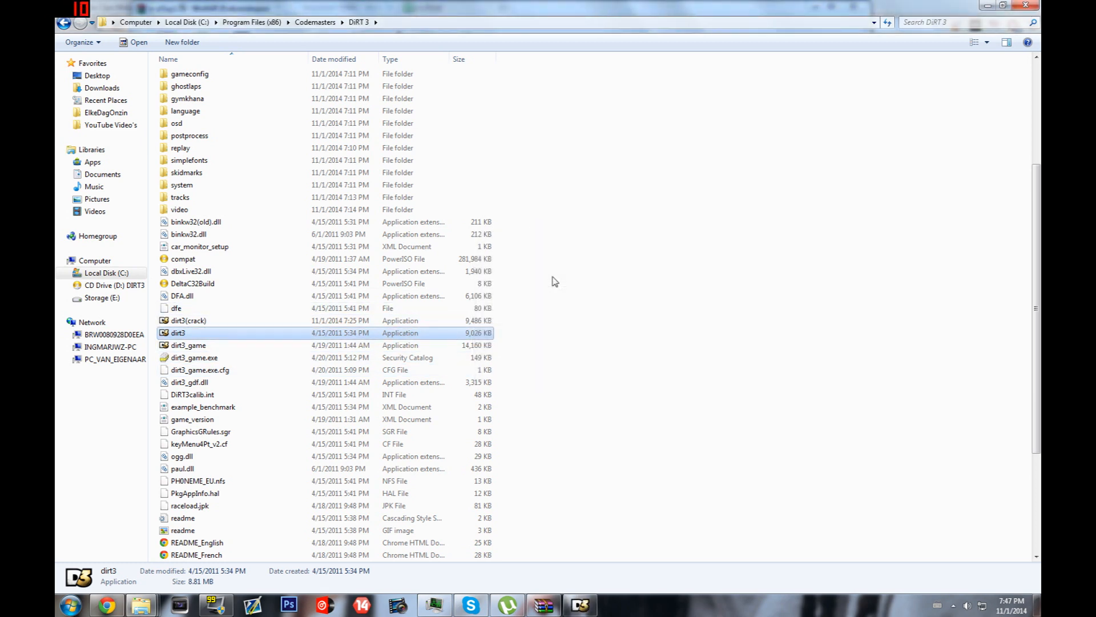